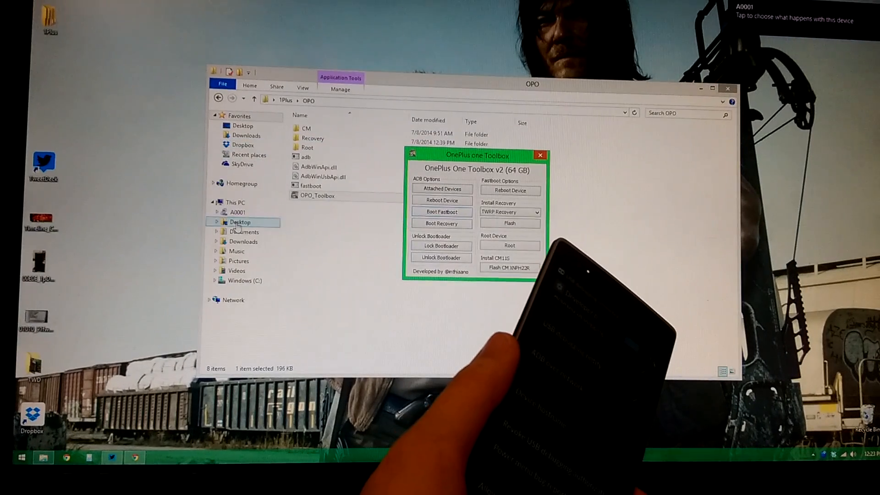
- Attempt a driver update for the A0001 phone via Device Manager and dismiss the no-driver-found notice
right_click(235, 202)
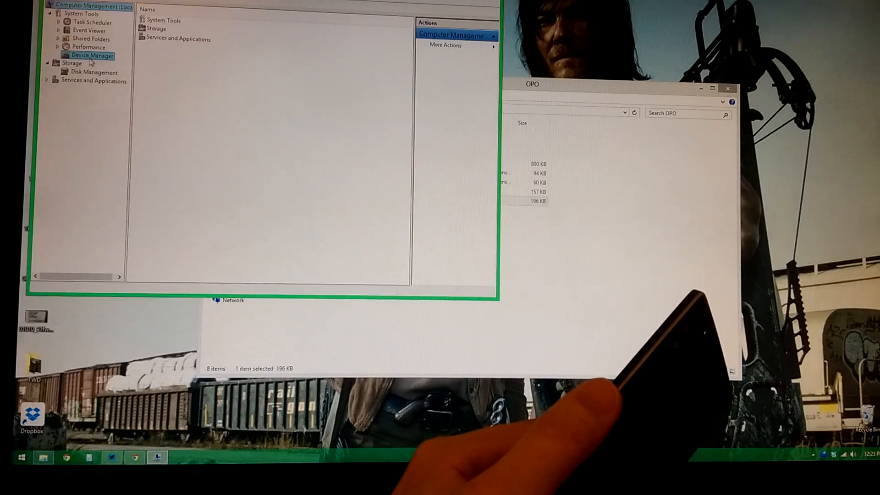
left_click(88, 55)
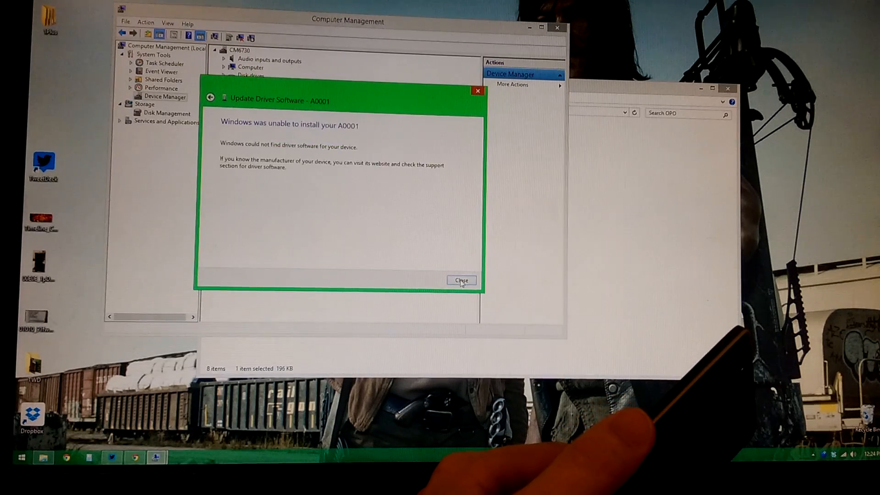
left_click(461, 281)
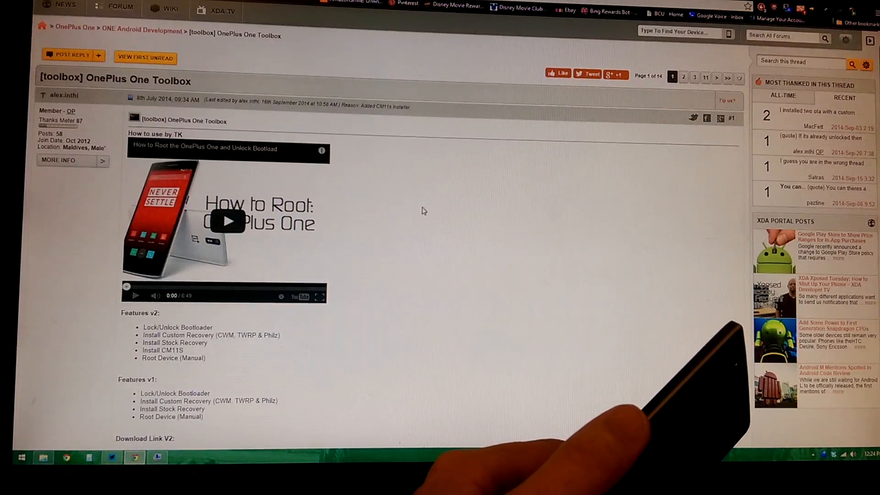
scroll("down", 3)
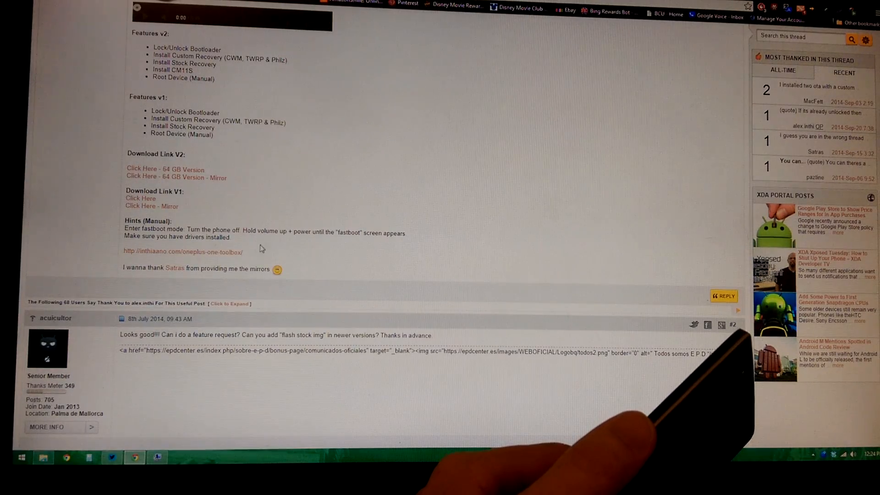
mouse_move(215, 258)
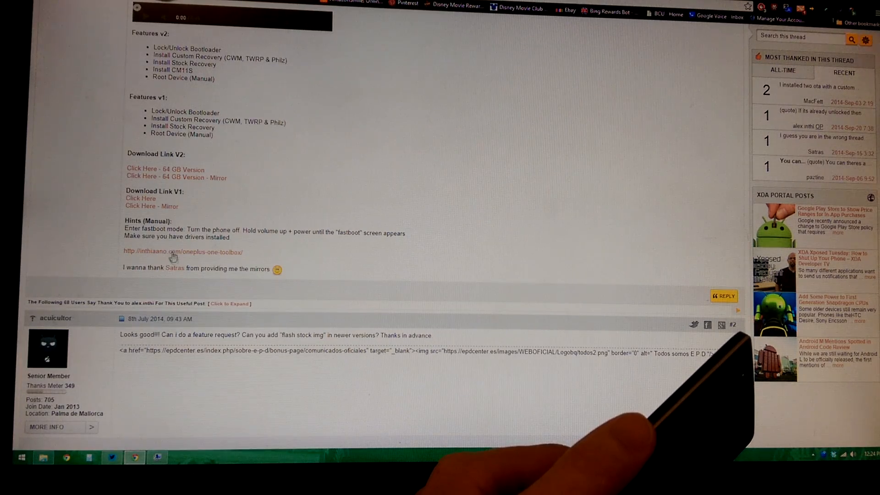
scroll("up", 3)
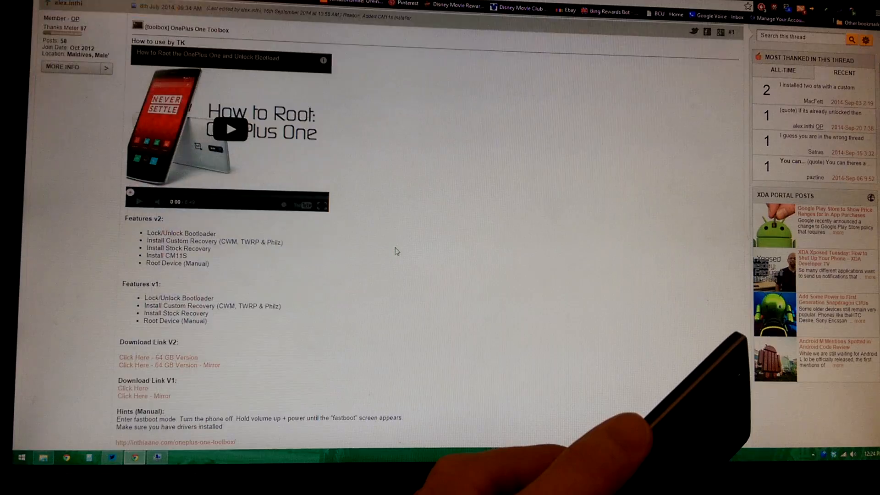